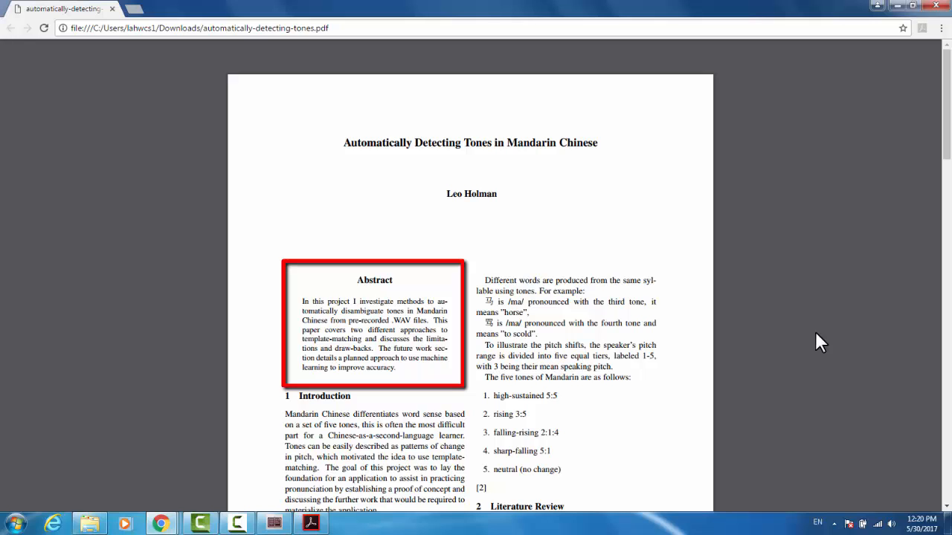
Scroll down through the Abstract, Introduction, Literature Review, Method and Discussion sections.
scroll(down, 3)
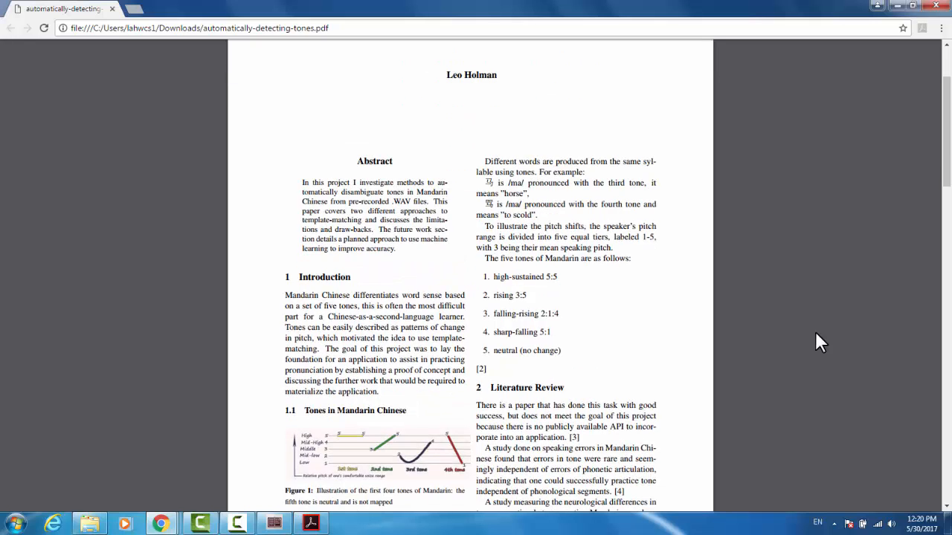
drag(284, 264, 467, 507)
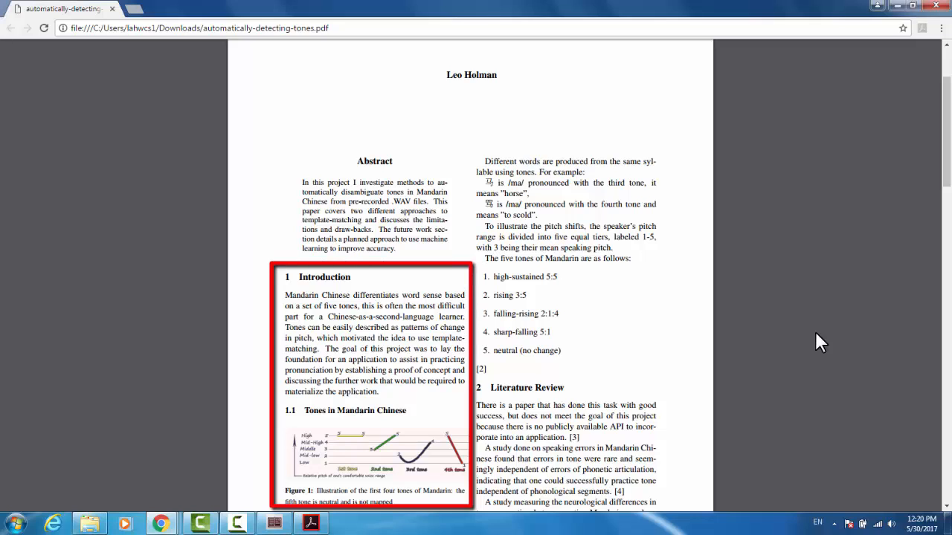
scroll(down, 3)
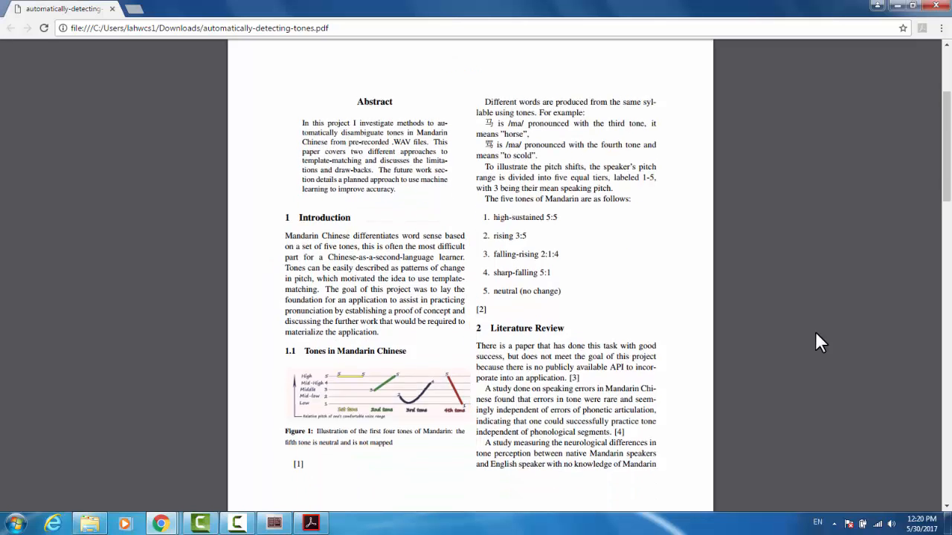
scroll(down, 3)
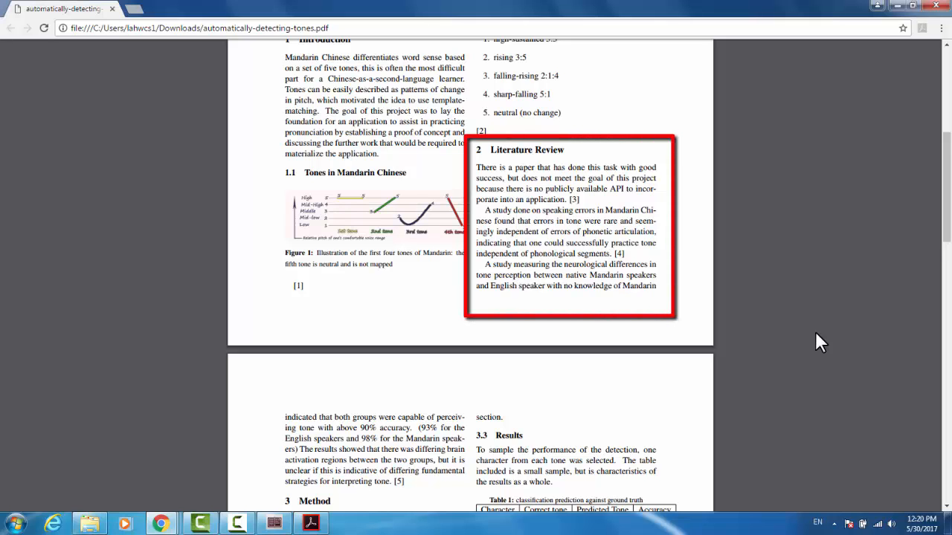
scroll(down, 3)
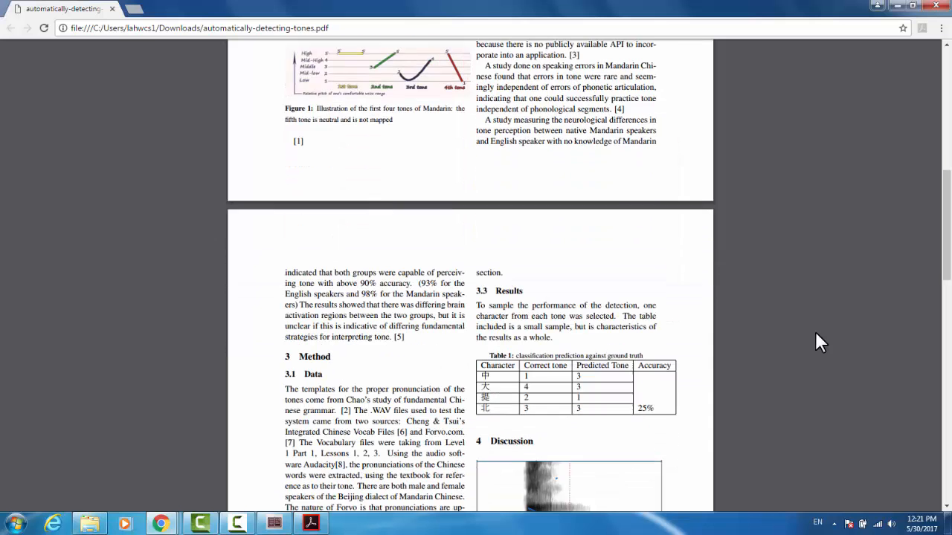
scroll(down, 3)
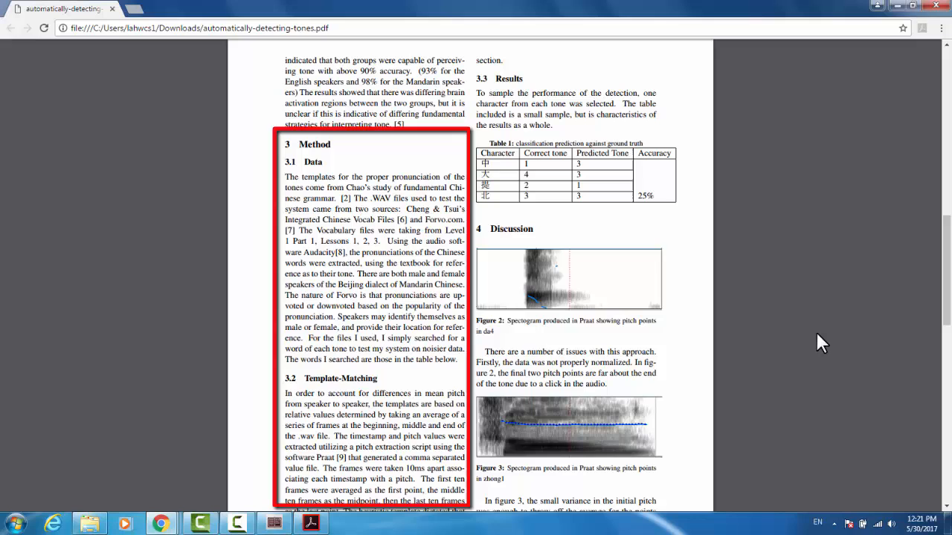
scroll(down, 3)
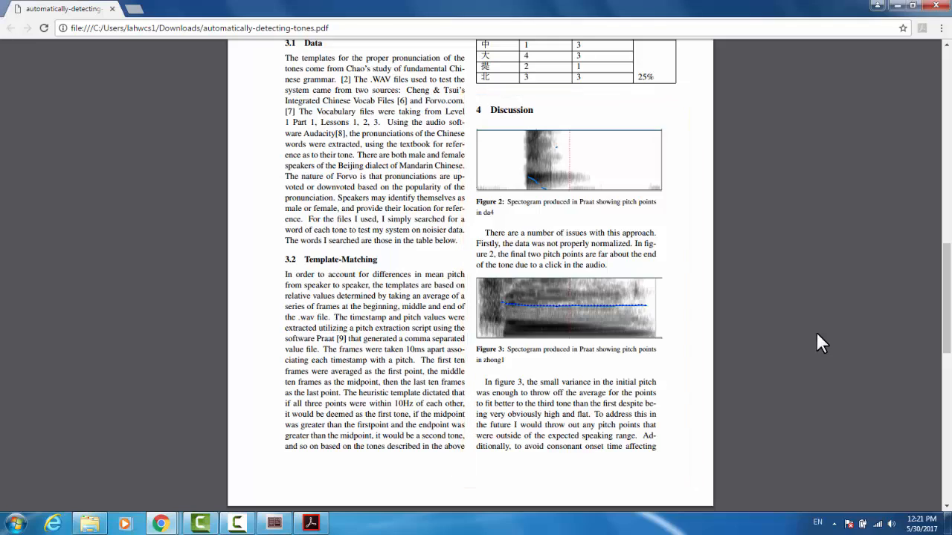
scroll(down, 3)
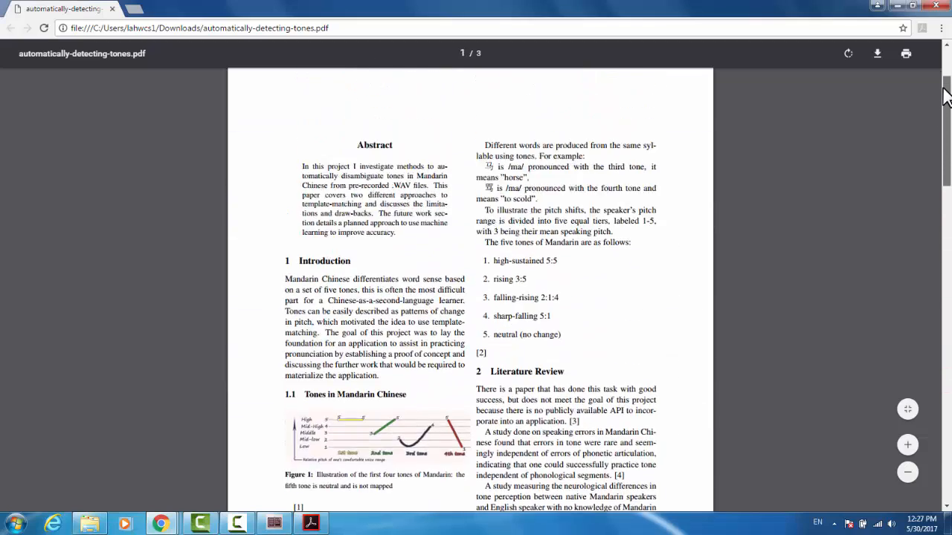
Scroll back to the top of page 1 showing the title and author.
scroll(up, 3)
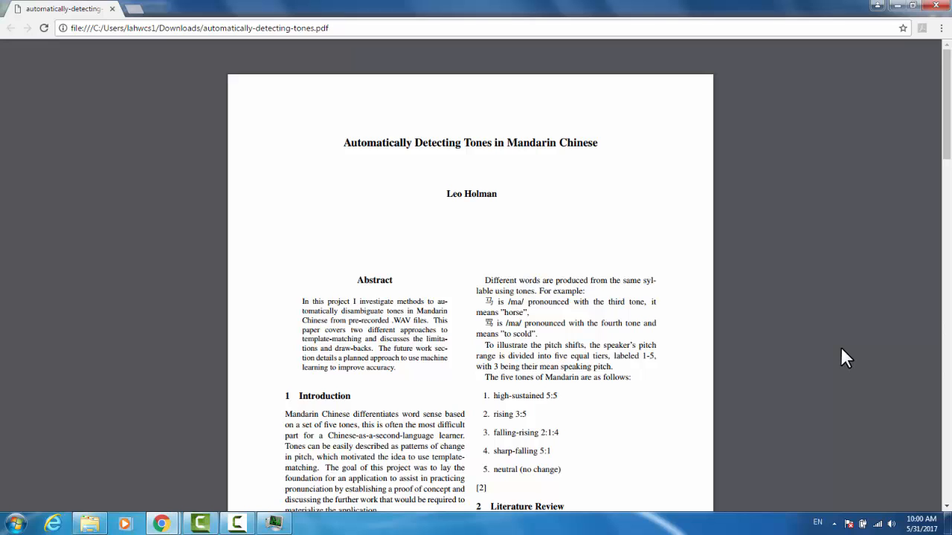
Scroll past the Introduction and Literature Review to the start of page 2.
scroll(down, 3)
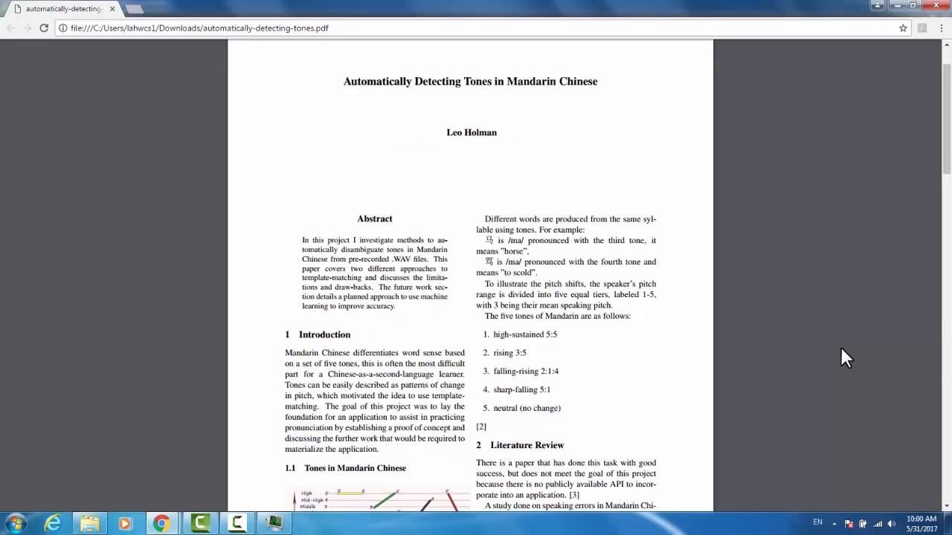
scroll(down, 3)
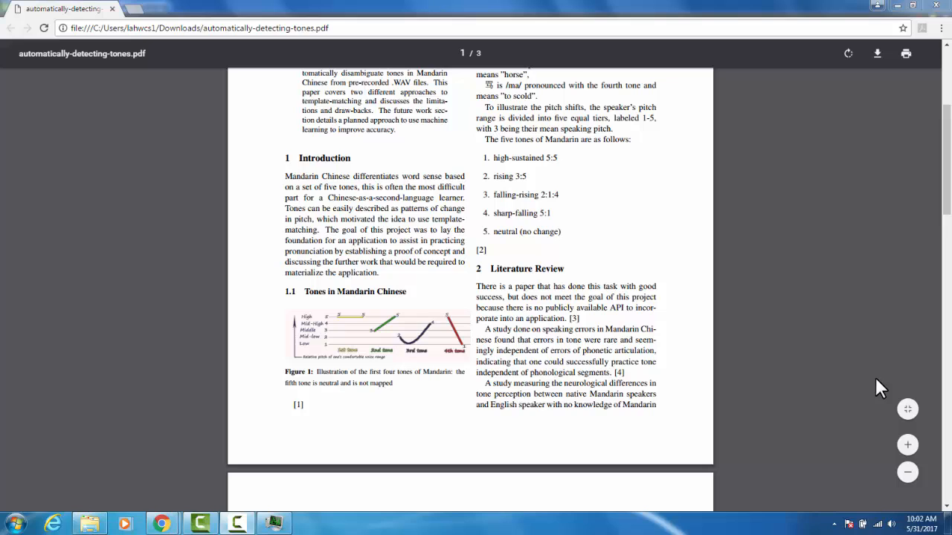
scroll(down, 3)
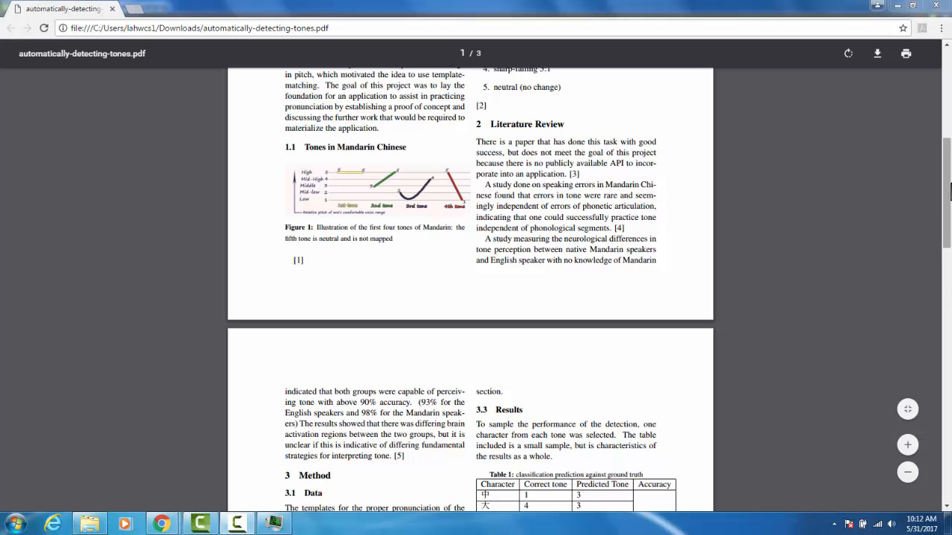
Scroll down page 2 to the Method, Data, Template-Matching and Discussion sections.
scroll(down, 3)
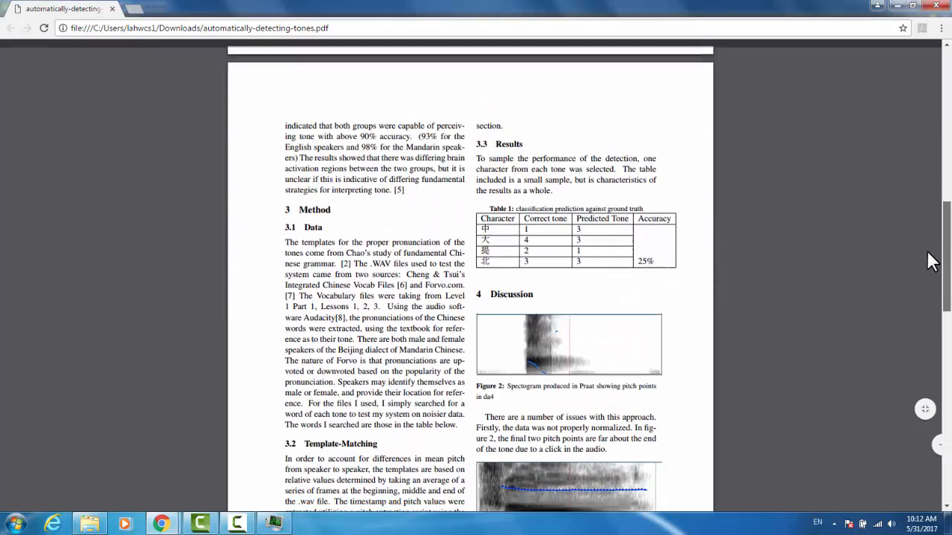
scroll(down, 3)
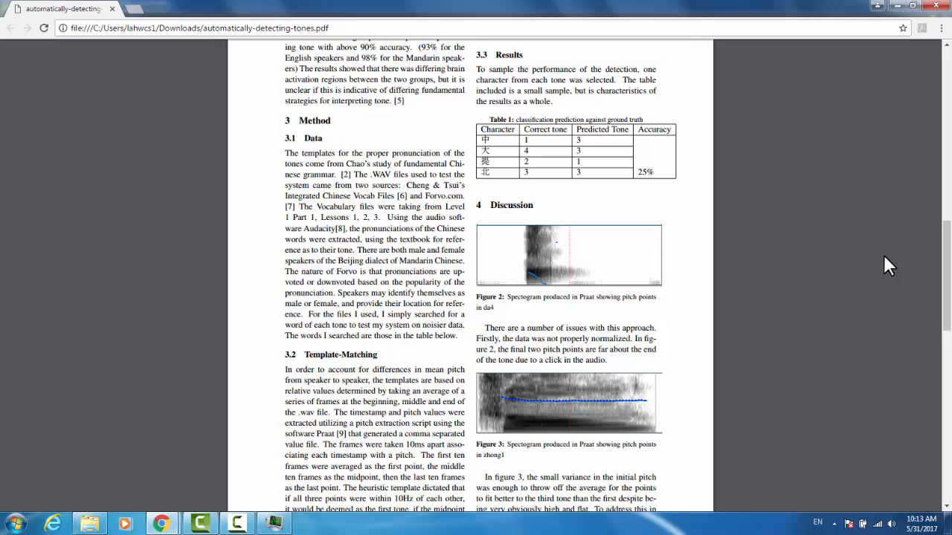
scroll(down, 3)
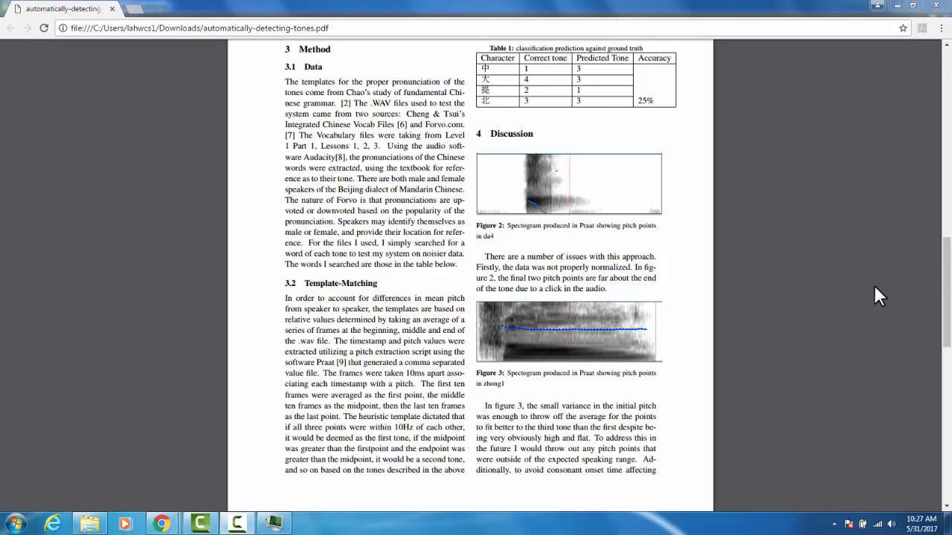
Scroll to the last page with Figure 4, Conclusion and Future Work, and References.
scroll(down, 3)
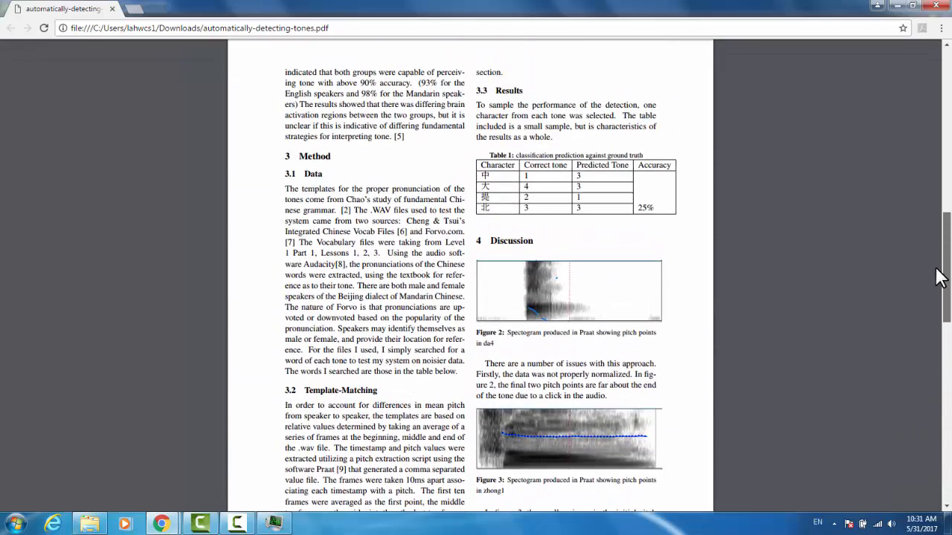
scroll(down, 3)
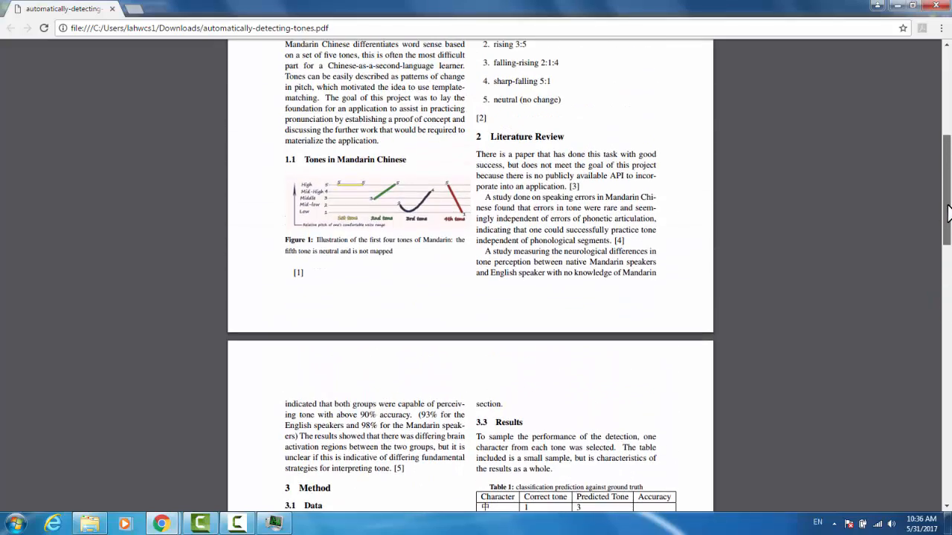
scroll(down, 3)
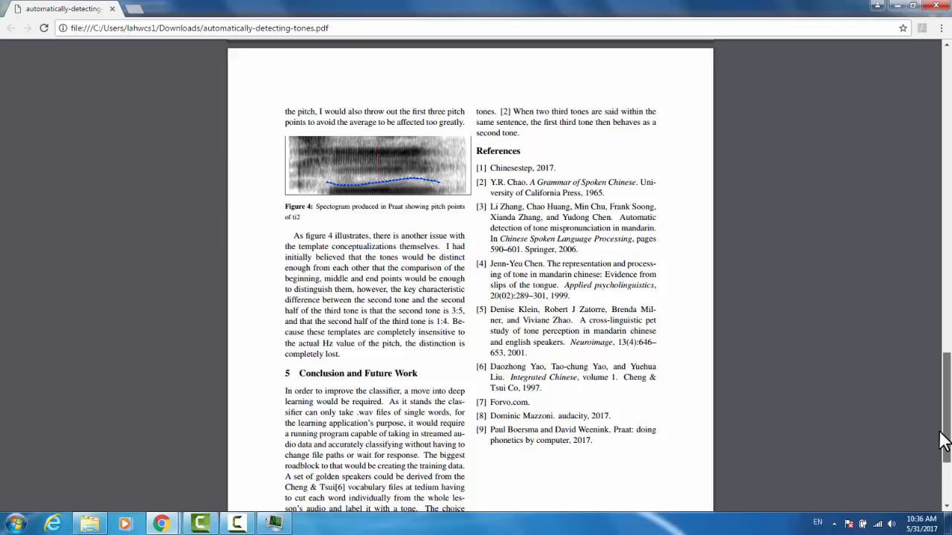